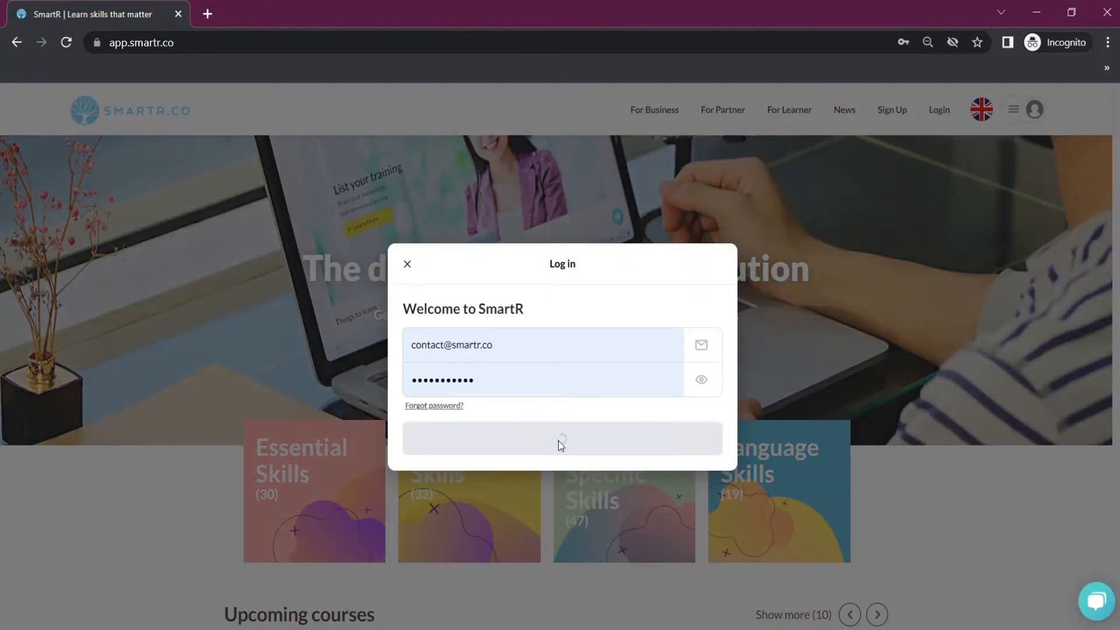
Log in to the SmartR workspace to reach the internal course dashboard
{"action": "left_click", "coordinate": [561, 438]}
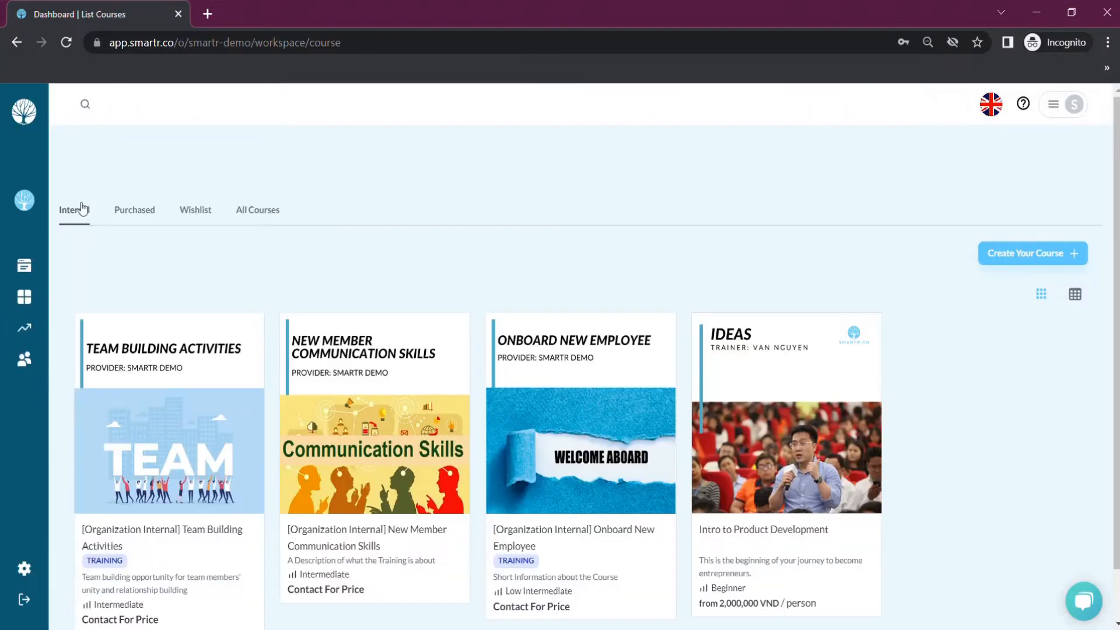
Open the Overview Assessment of Product Team appraisal from the Assign To Me list
{"action": "left_click", "coordinate": [23, 265]}
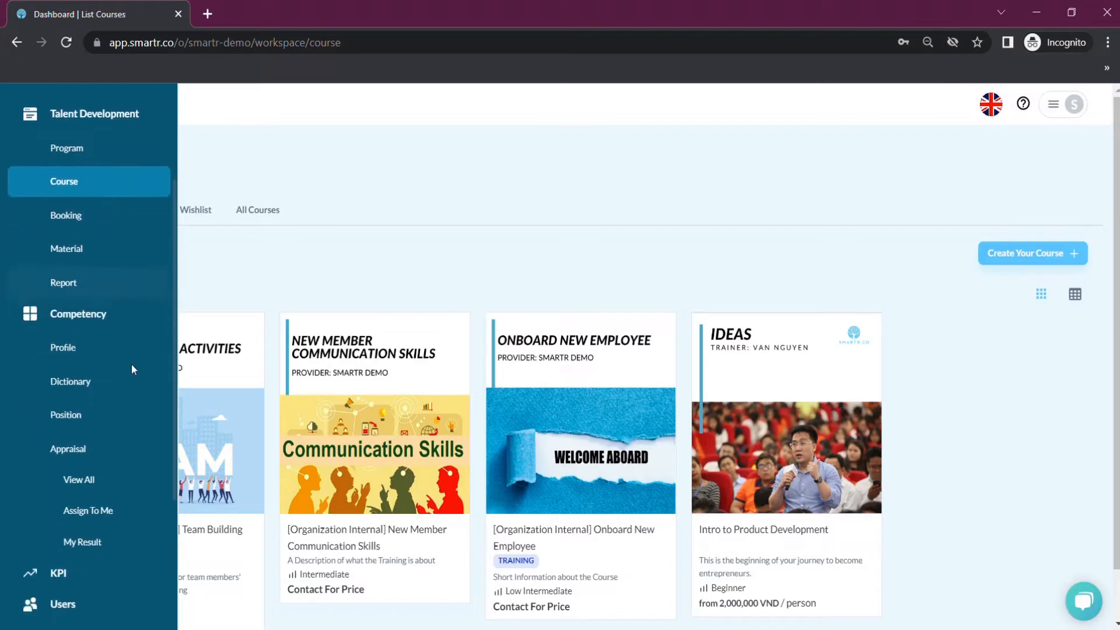
{"action": "mouse_move", "coordinate": [160, 509]}
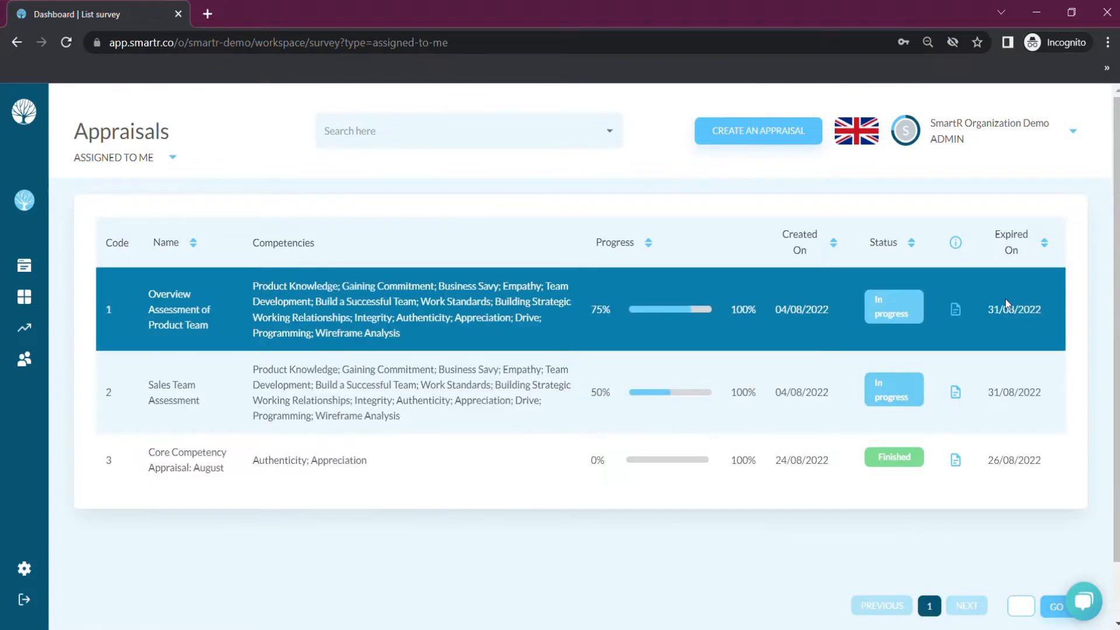
{"action": "left_click", "coordinate": [178, 309]}
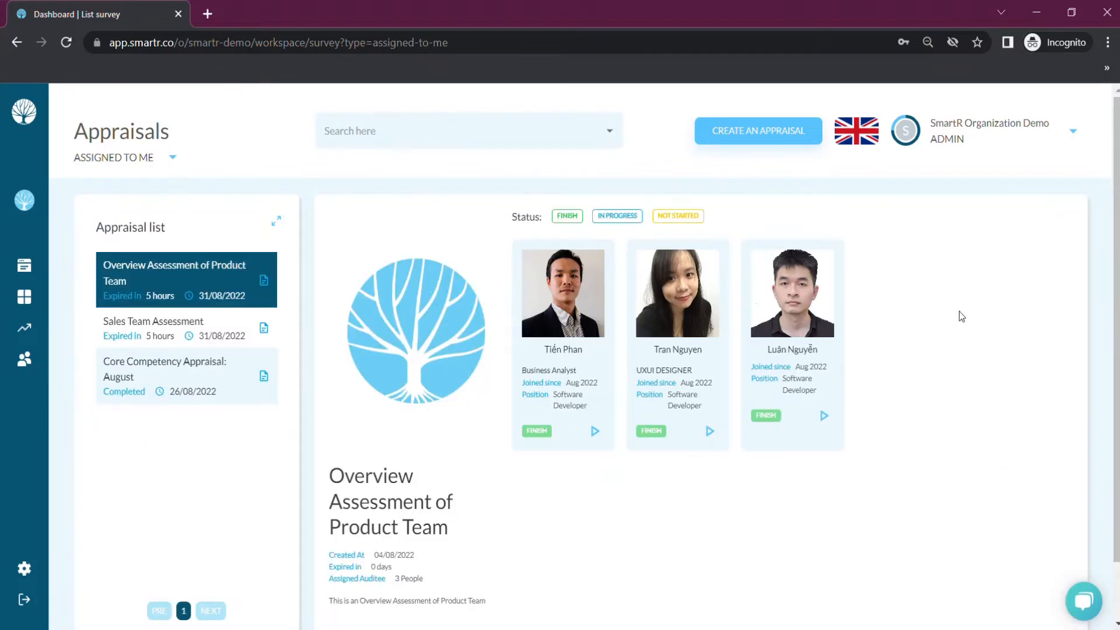
{"action": "mouse_move", "coordinate": [471, 250]}
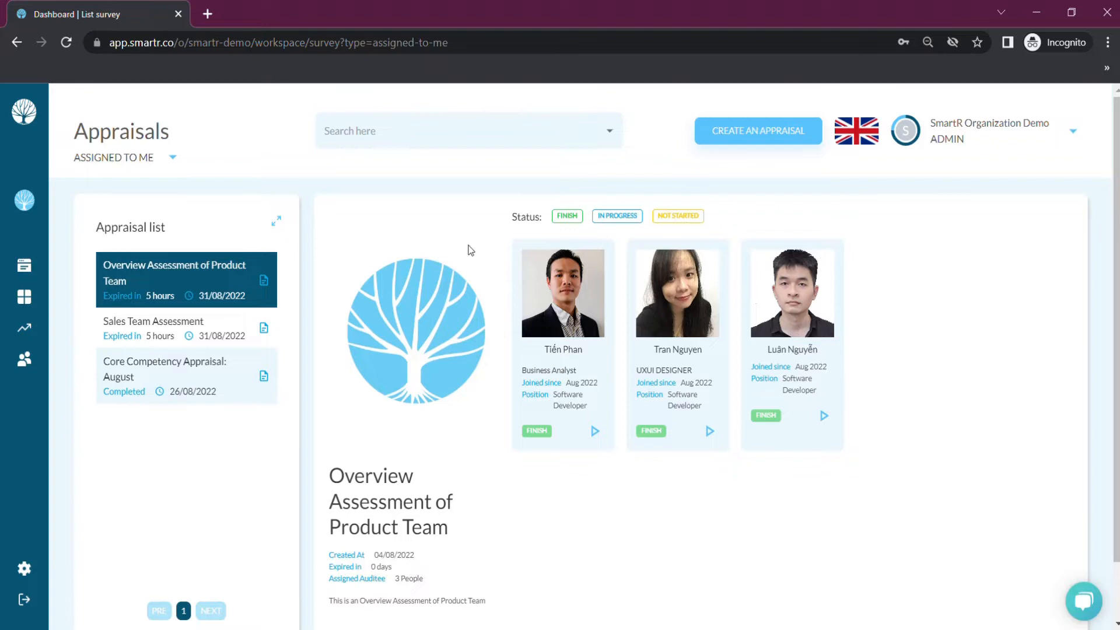
{"action": "mouse_move", "coordinate": [617, 434]}
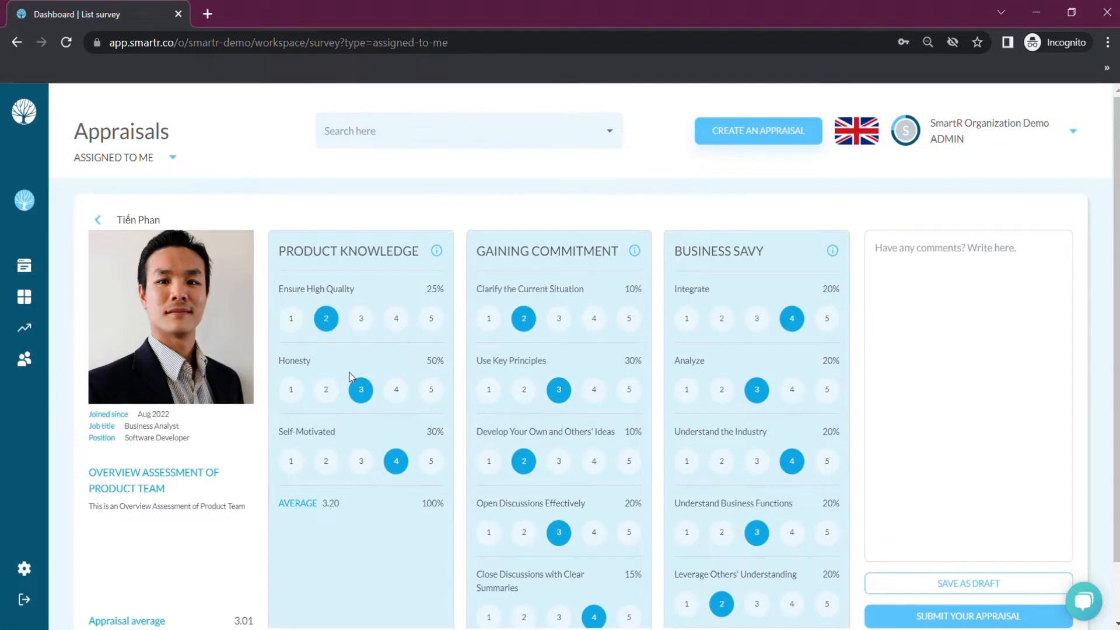
{"action": "mouse_move", "coordinate": [526, 441]}
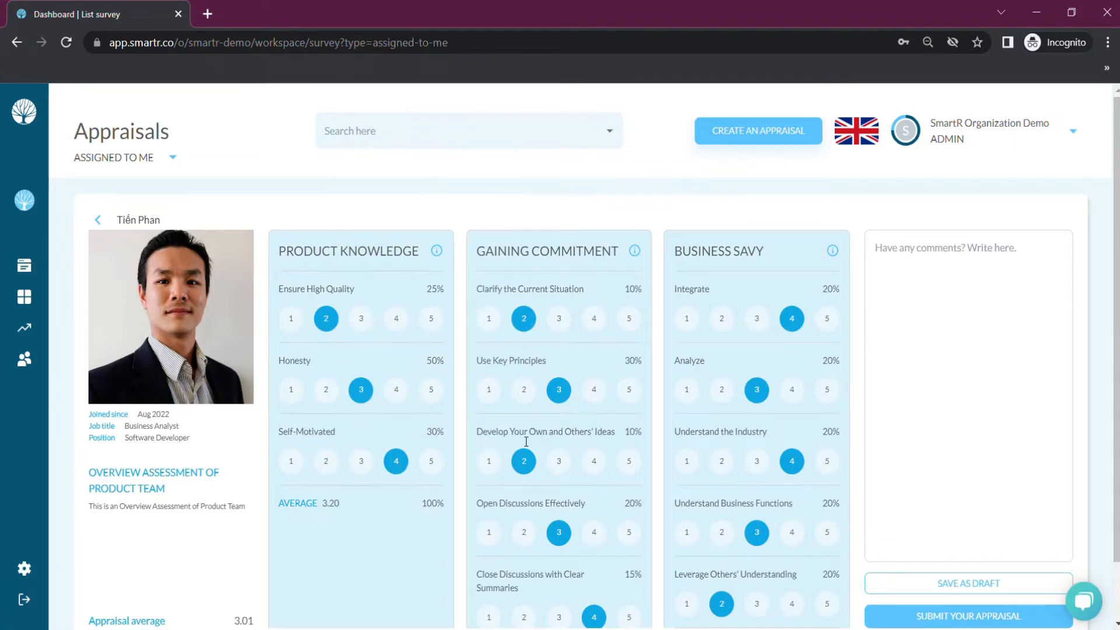
{"action": "mouse_move", "coordinate": [776, 441]}
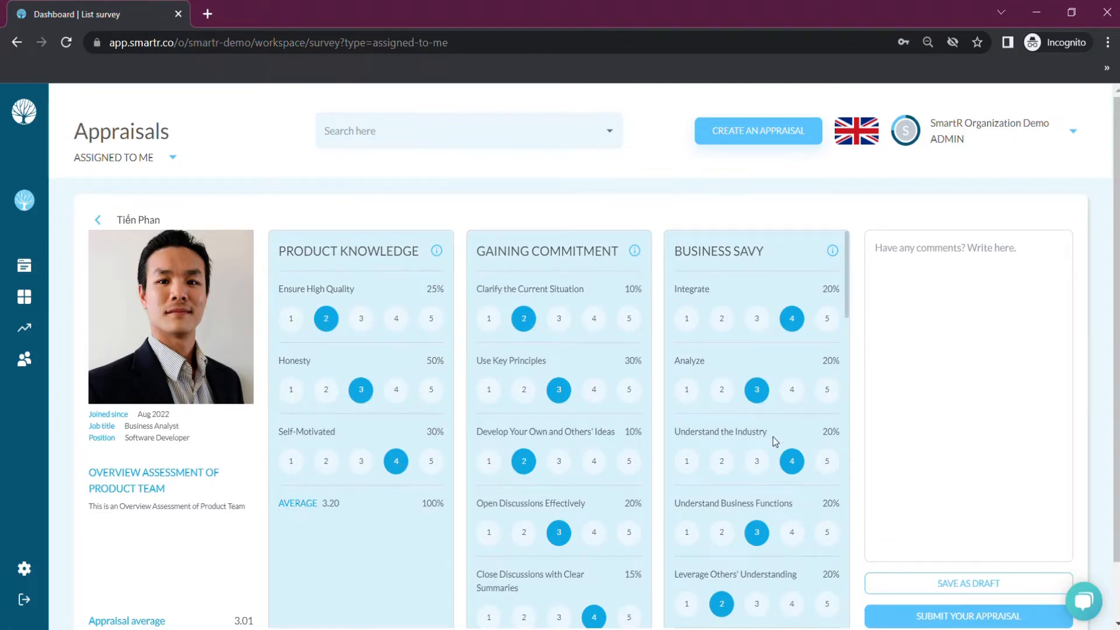
Submit the first auditee's reviewed scores and continue to the next assigned auditee
{"action": "scroll", "scroll_direction": "down", "scroll_amount": 3}
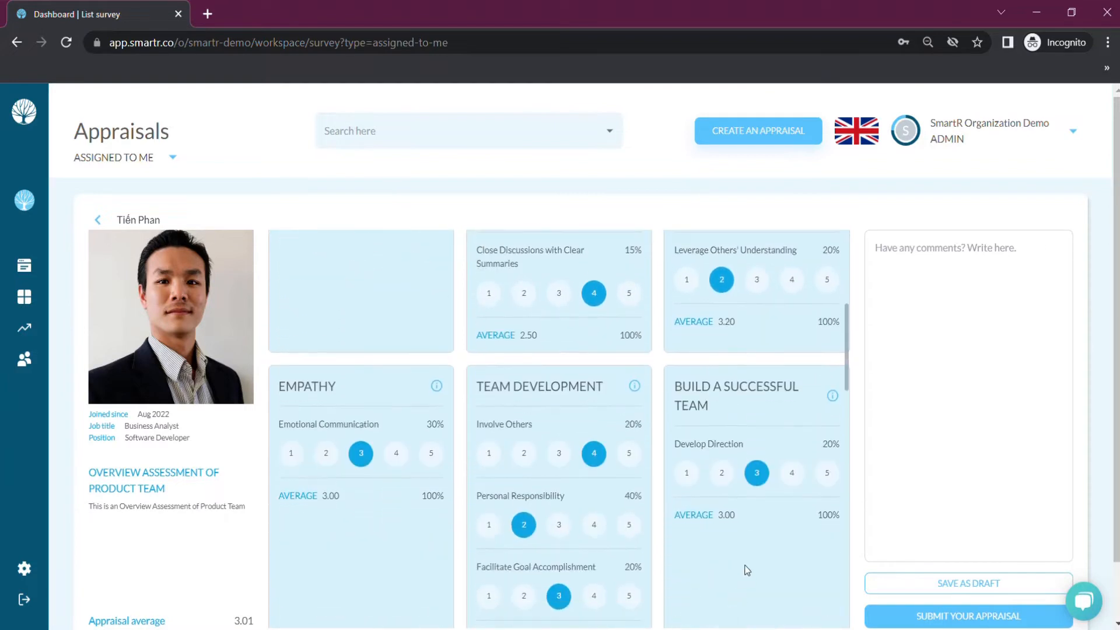
{"action": "scroll", "scroll_direction": "down", "scroll_amount": 3}
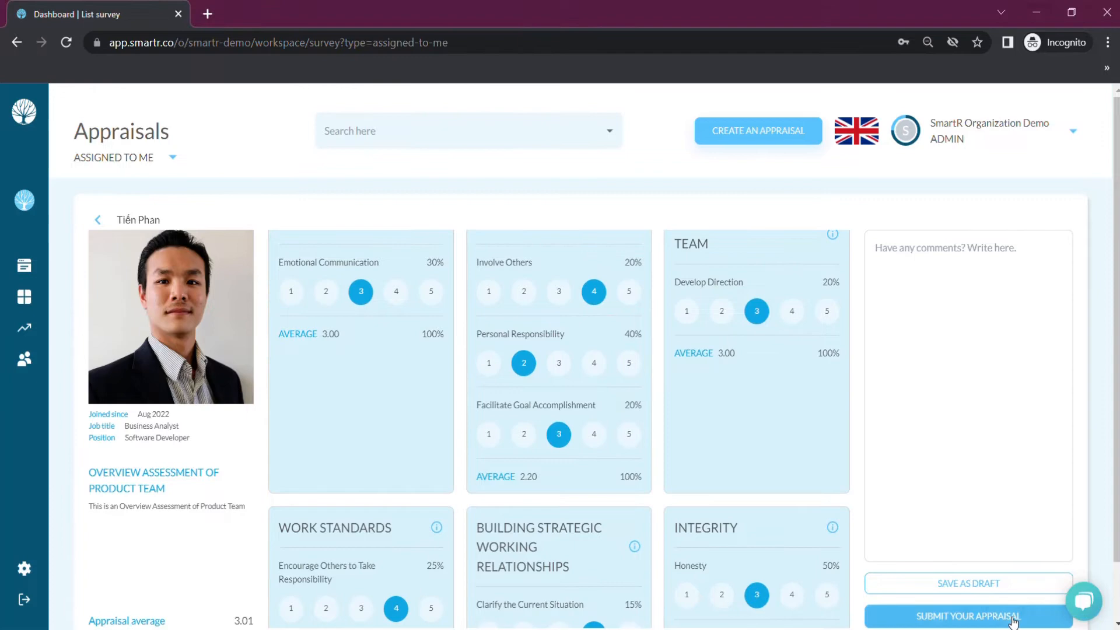
{"action": "left_click", "coordinate": [968, 616]}
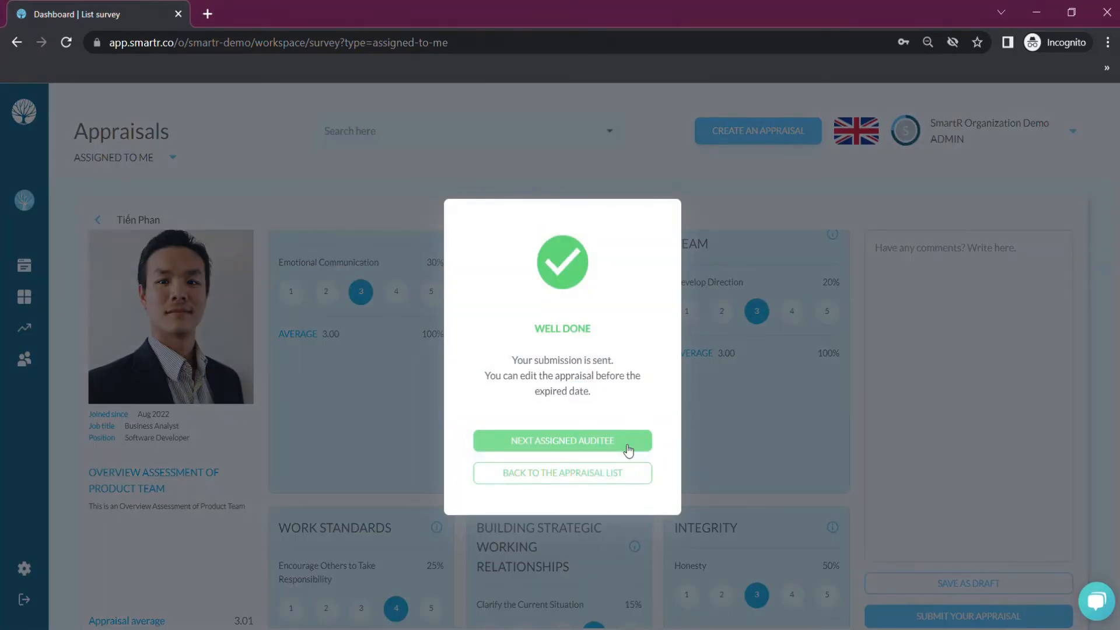
{"action": "left_click", "coordinate": [562, 441]}
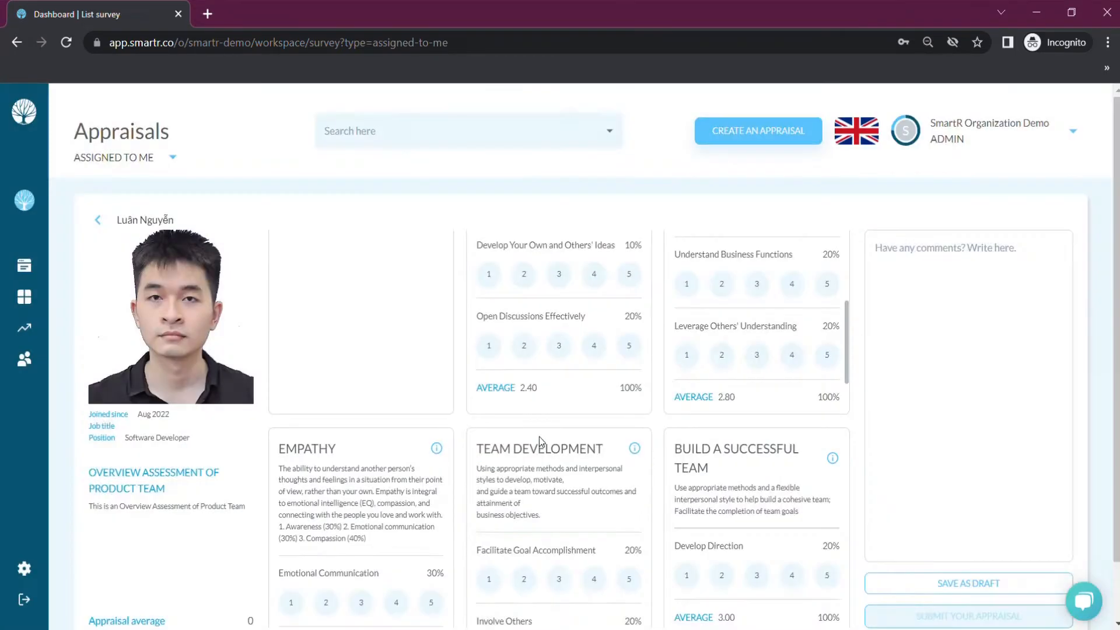
{"action": "left_click", "coordinate": [98, 219]}
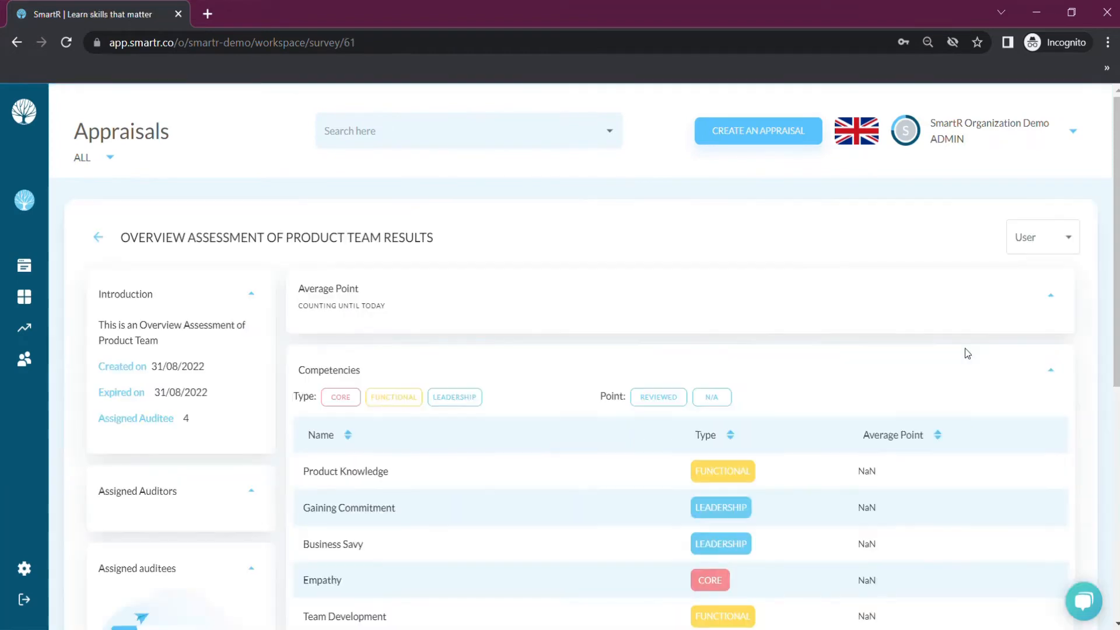
Toggle auditees on the Functional spider chart, then review the competency average points table
{"action": "scroll", "scroll_direction": "down", "scroll_amount": 3}
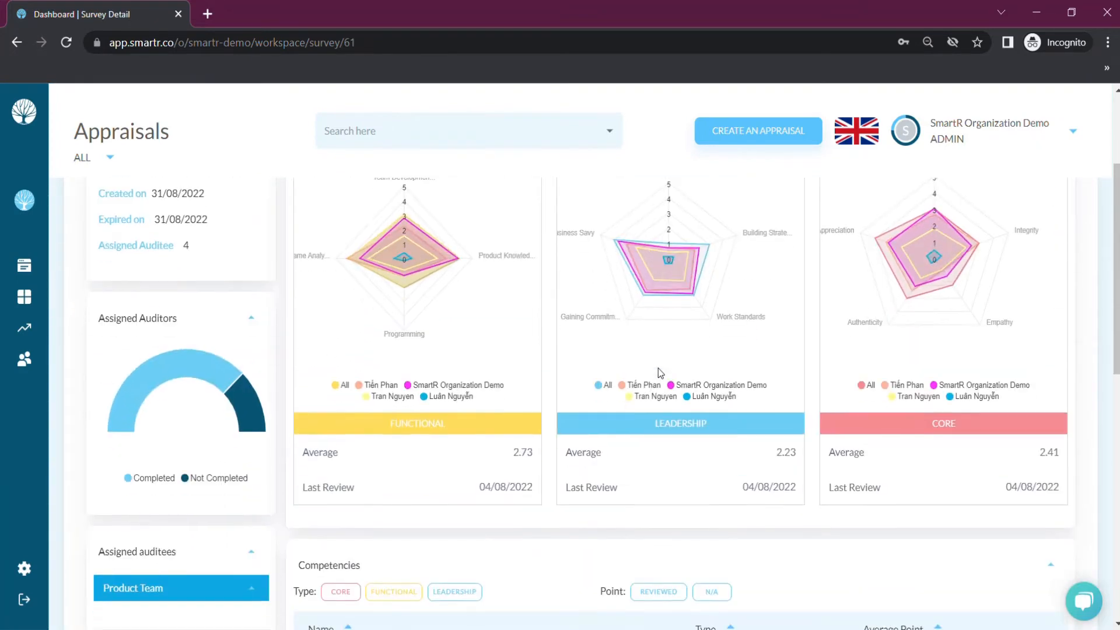
{"action": "scroll", "scroll_direction": "up", "scroll_amount": 3}
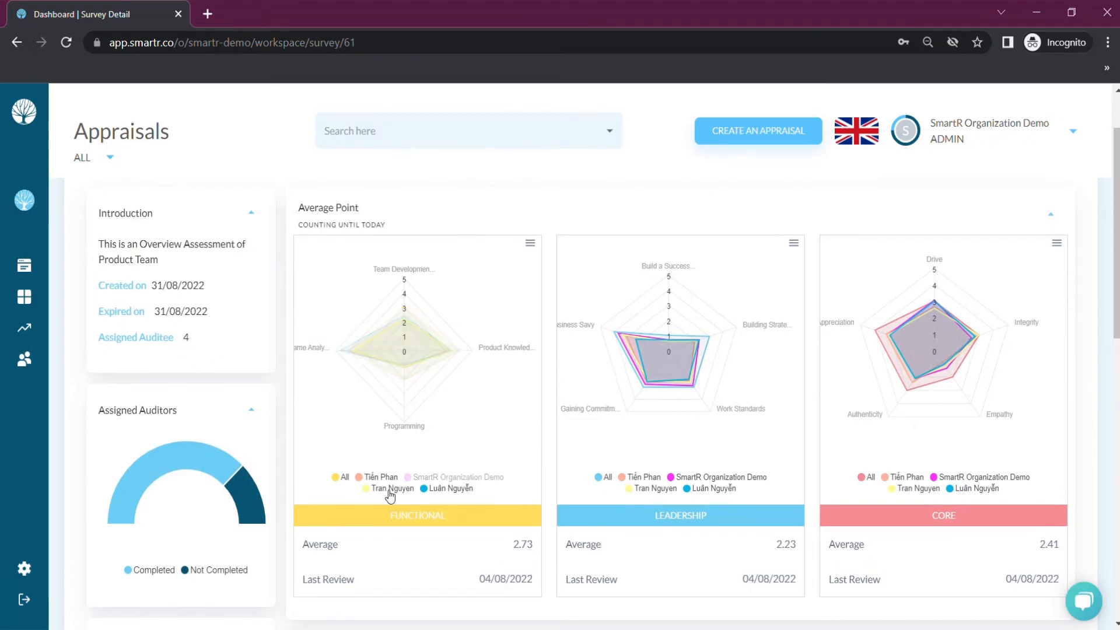
{"action": "left_click", "coordinate": [391, 489]}
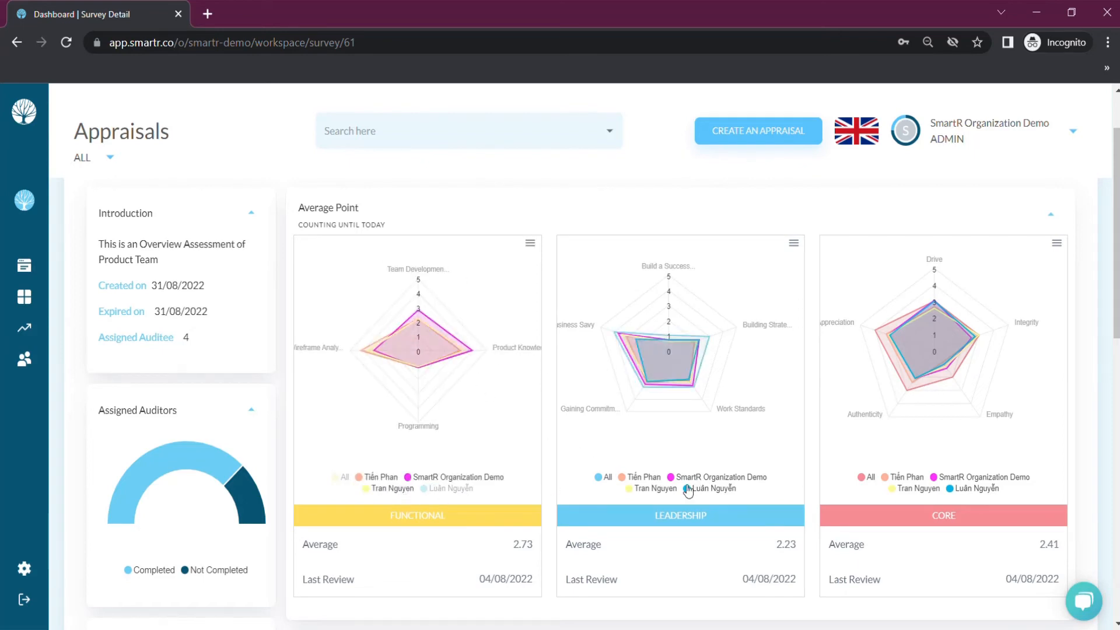
{"action": "scroll", "scroll_direction": "down", "scroll_amount": 3}
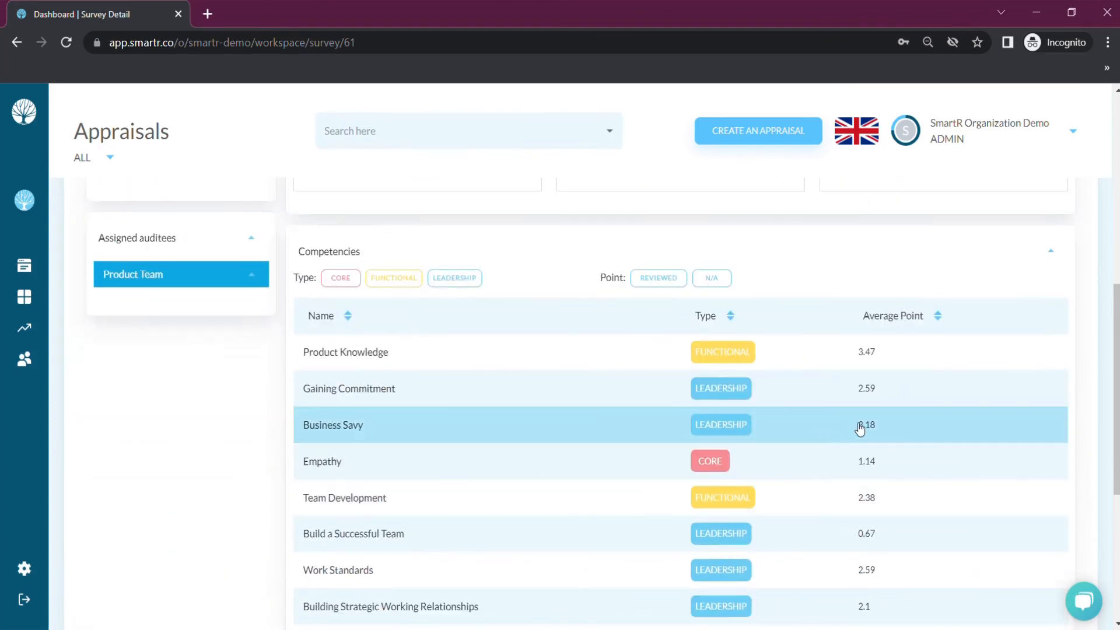